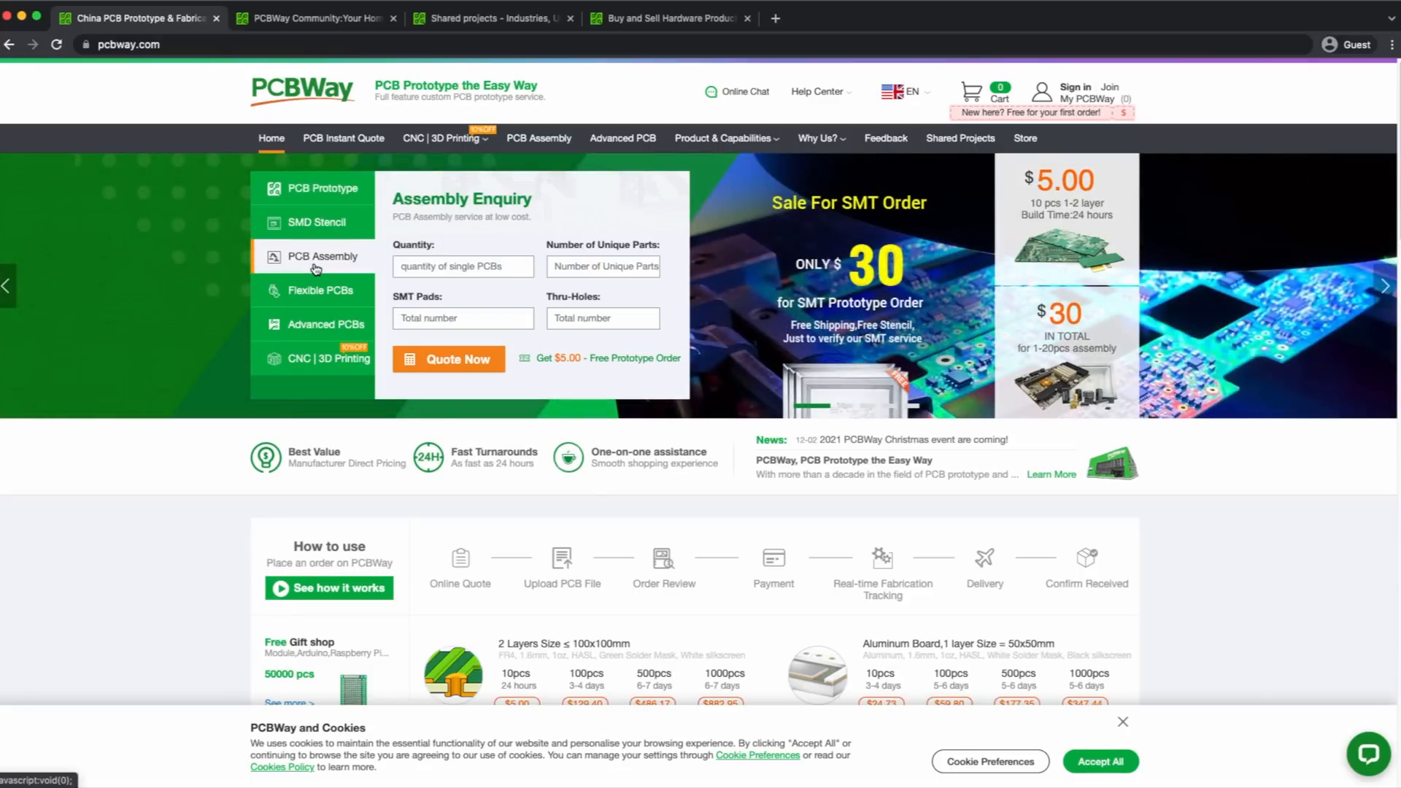
- View the Flexible PCBs, Advanced PCBs, then CNC | 3D Printing quote forms
click(323, 290)
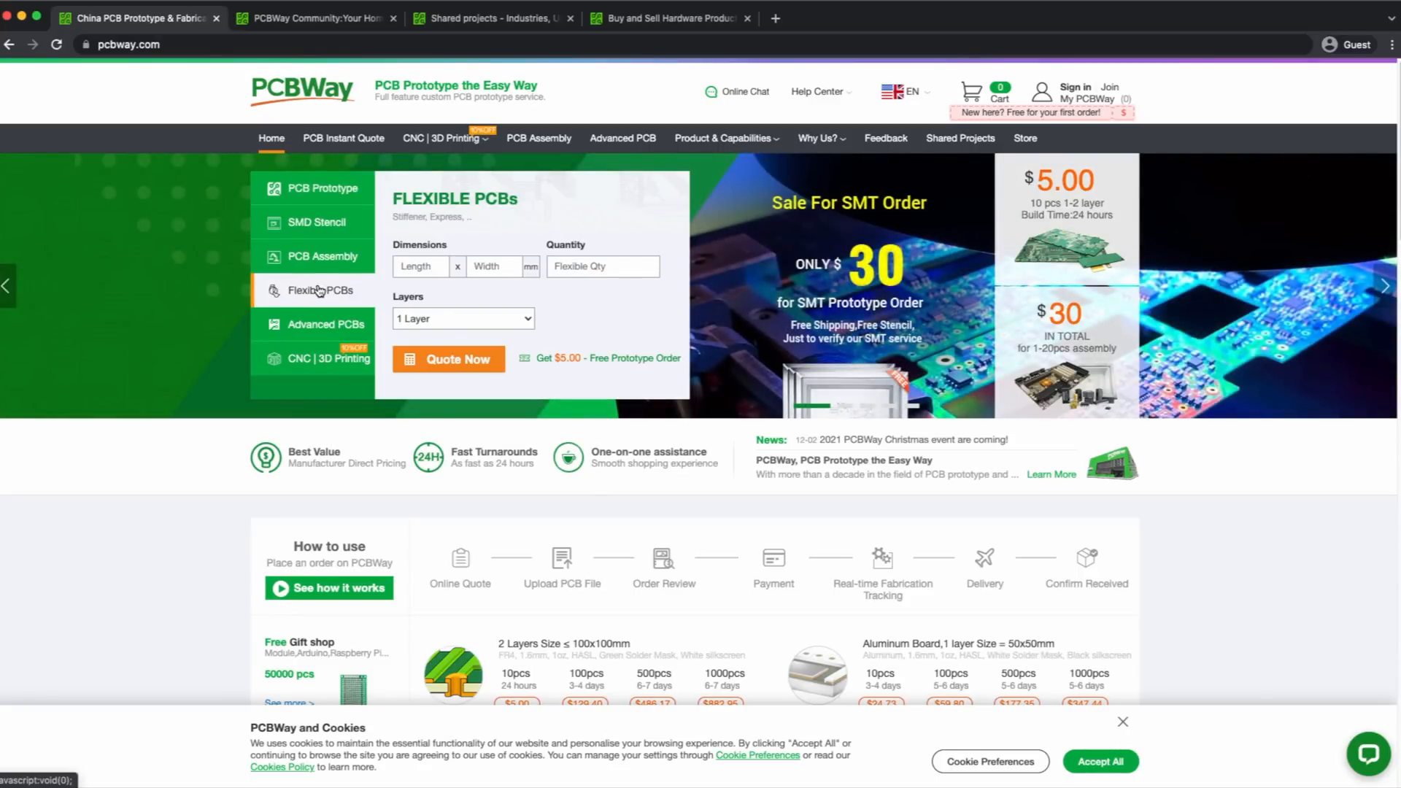
click(323, 323)
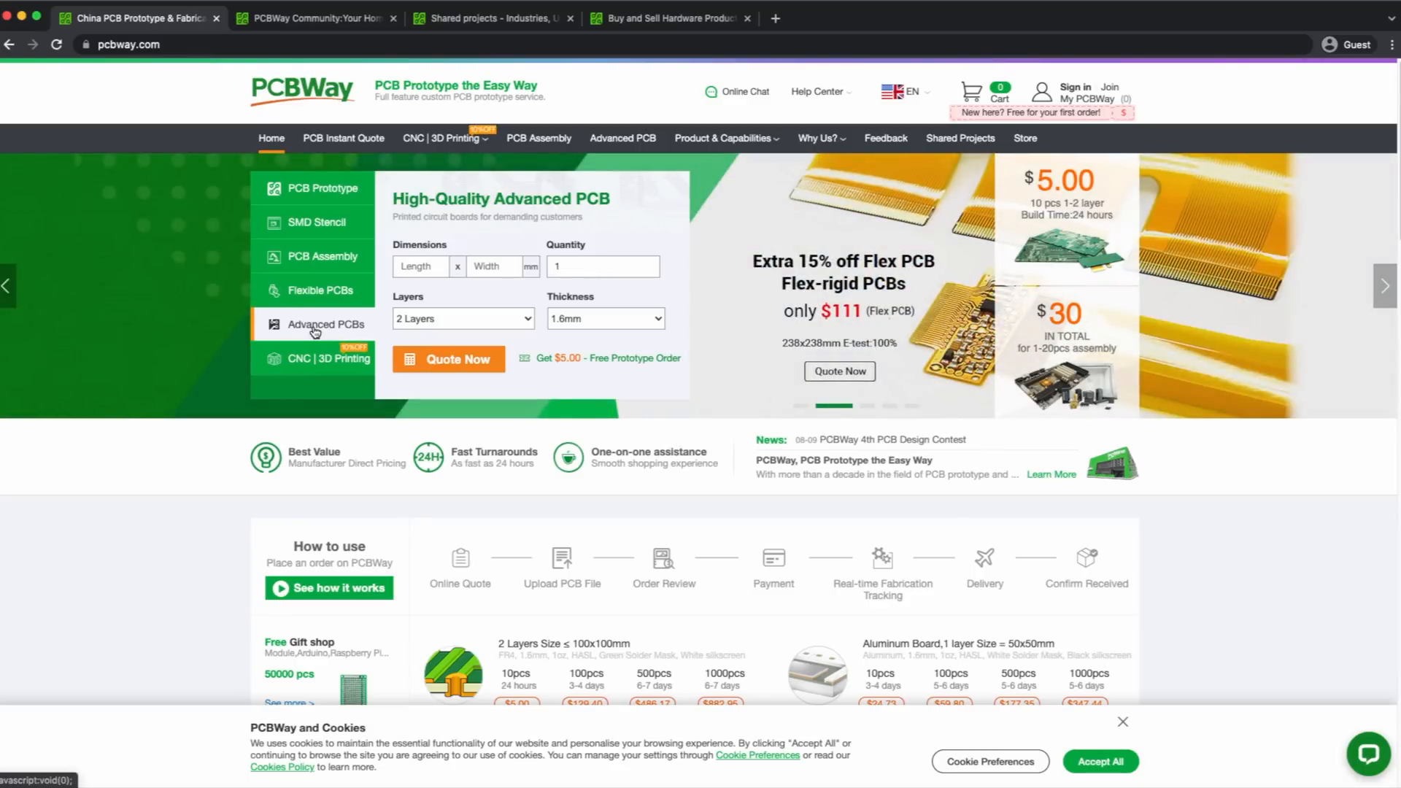
mouse_move(342, 318)
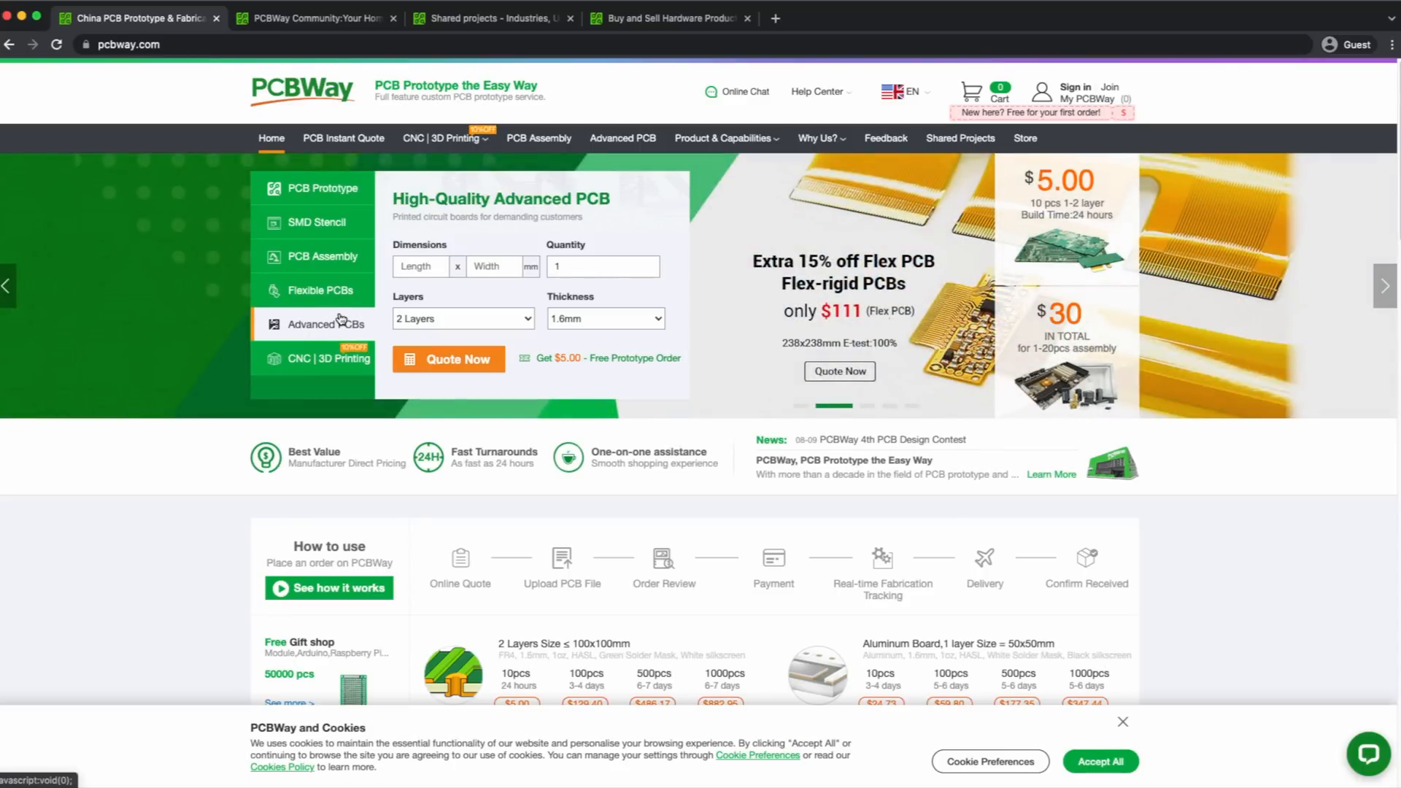
click(322, 358)
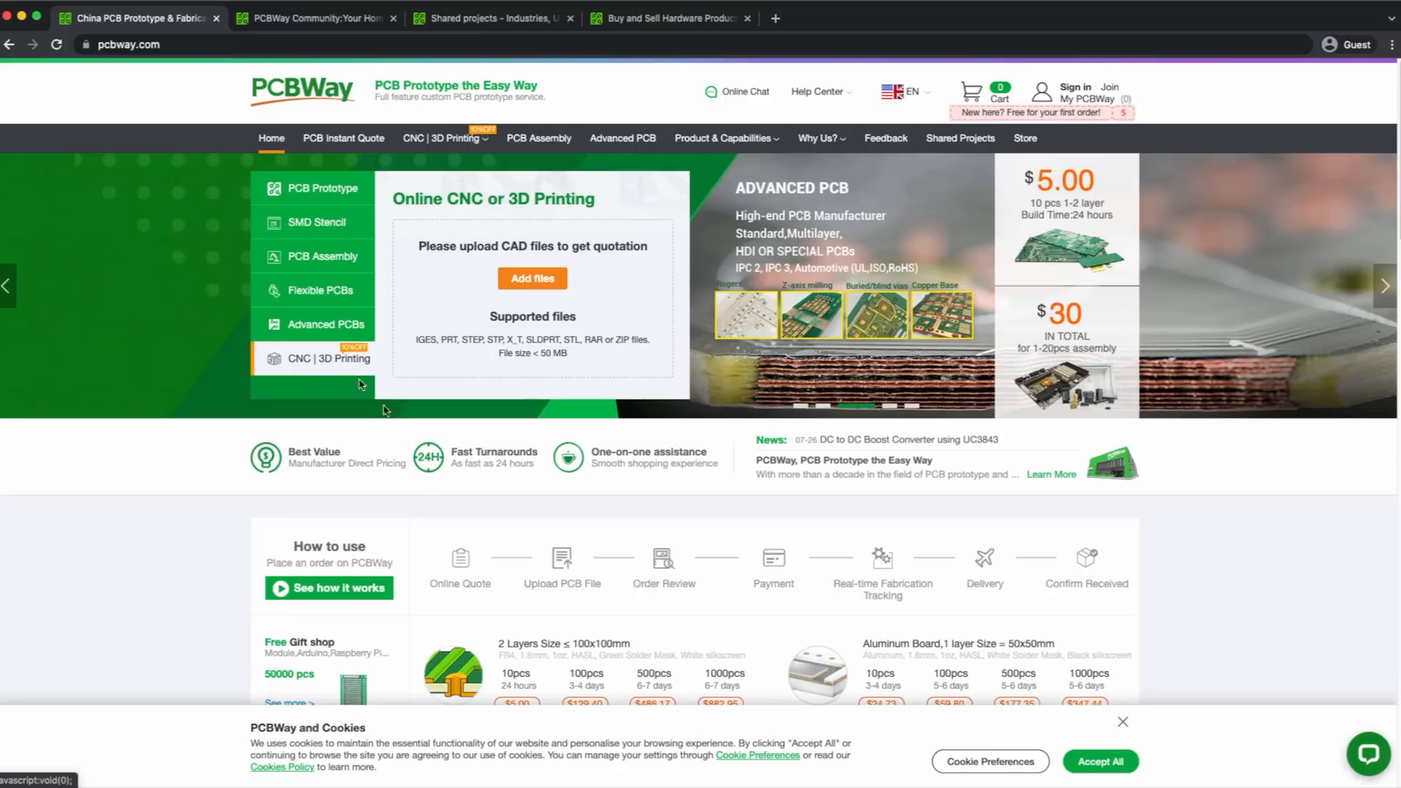
mouse_move(295, 358)
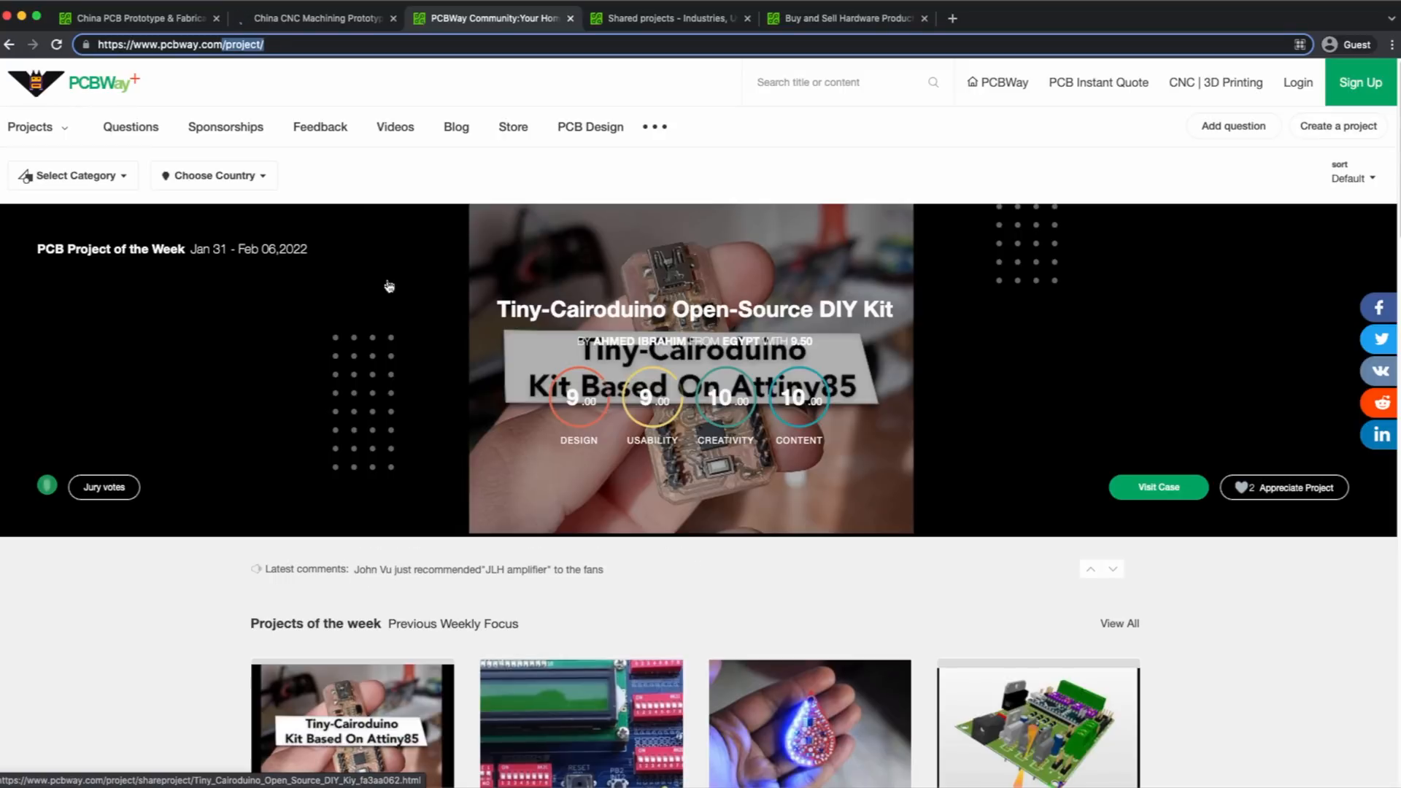
- Scroll the Community page down to Projects of the week, showing Tiny-Cairoduino
scroll(down, 3)
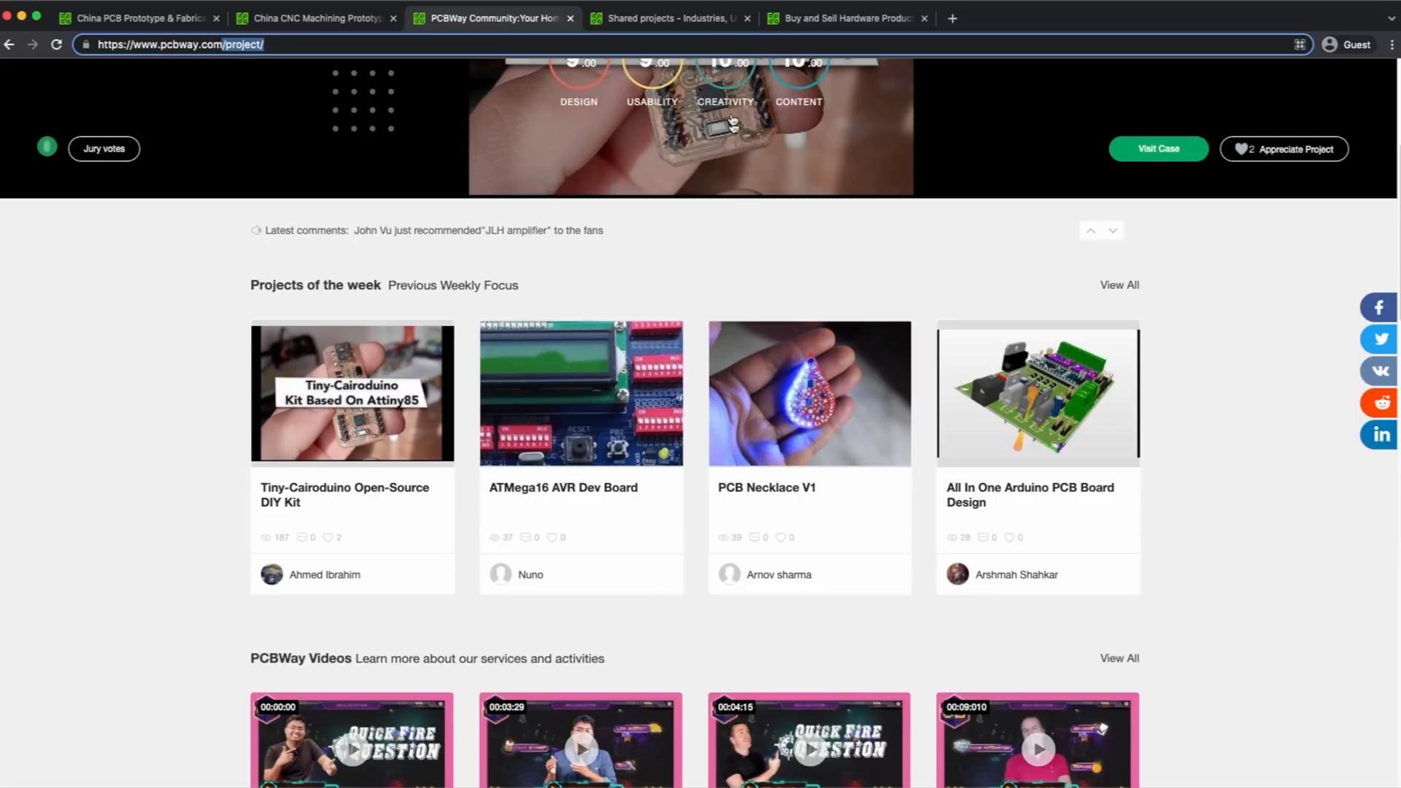
- Open the 'Buy and Sell Hardware Products' tab and browse featured and newest products
click(844, 17)
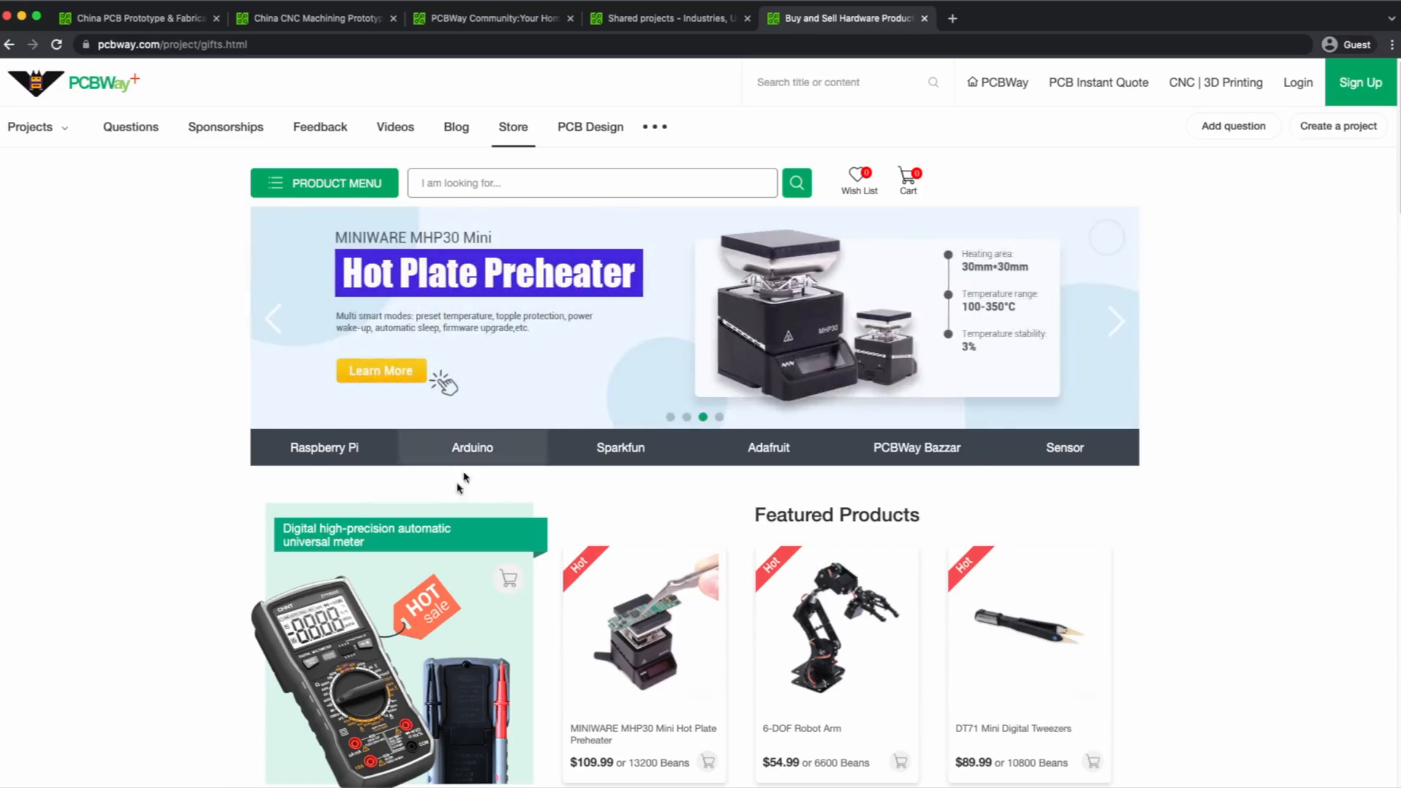
scroll(down, 3)
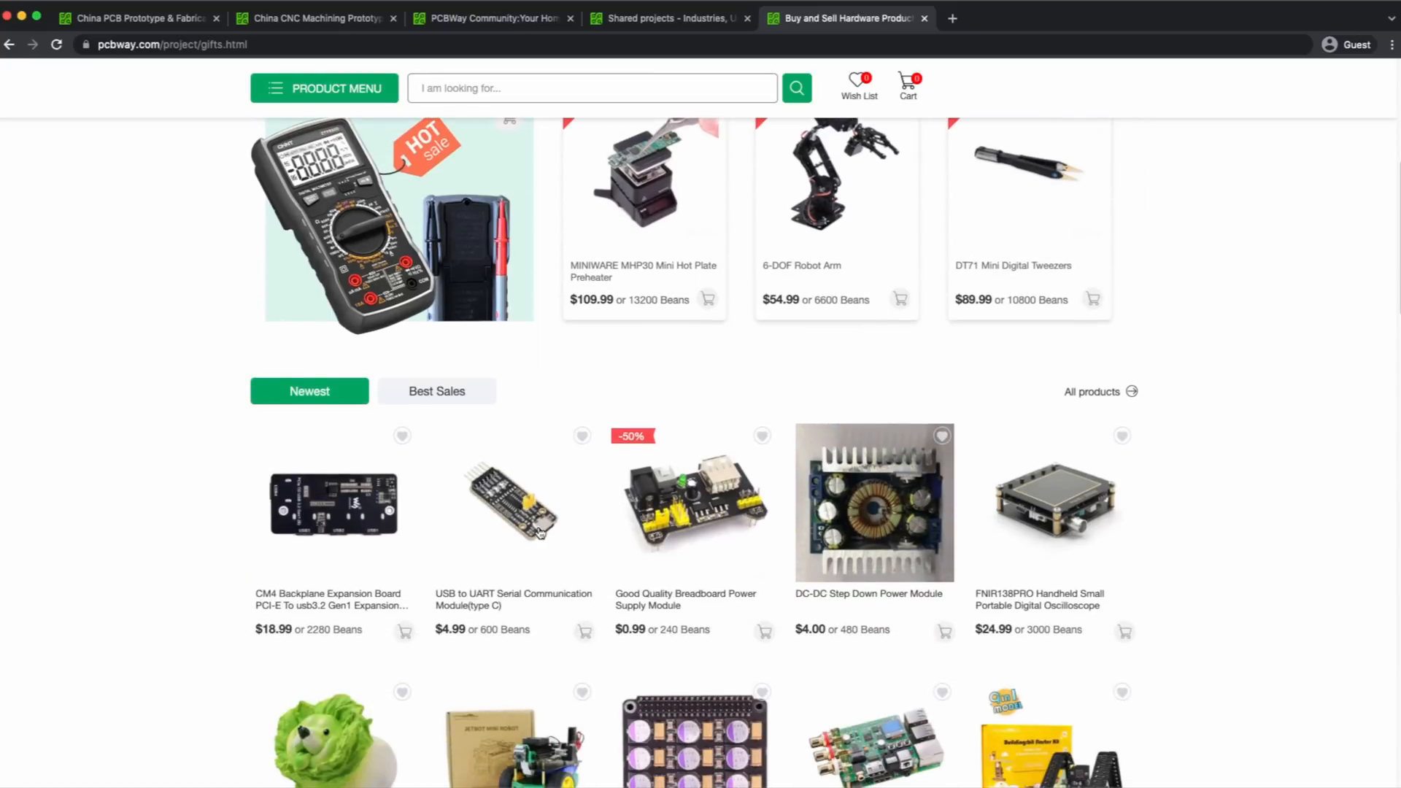
scroll(down, 3)
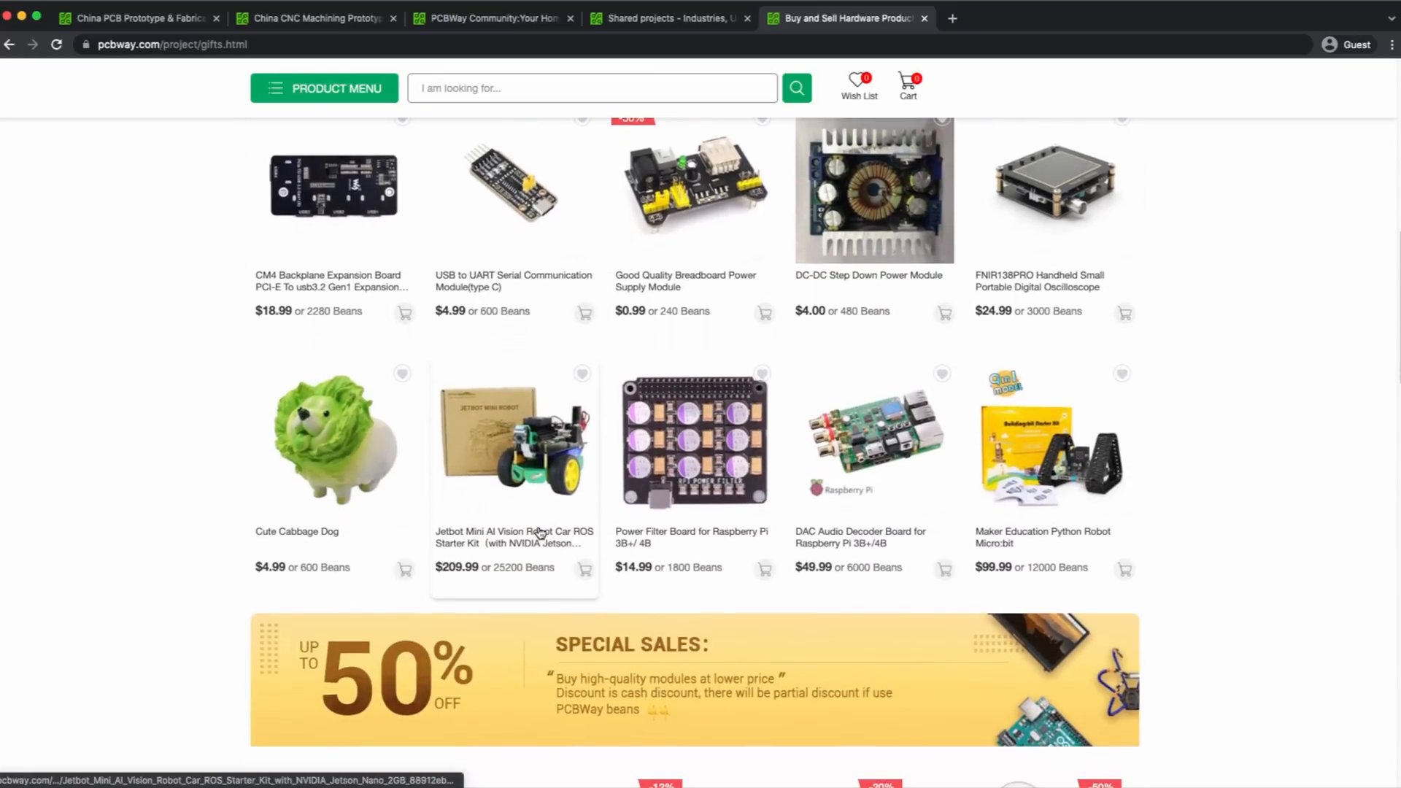